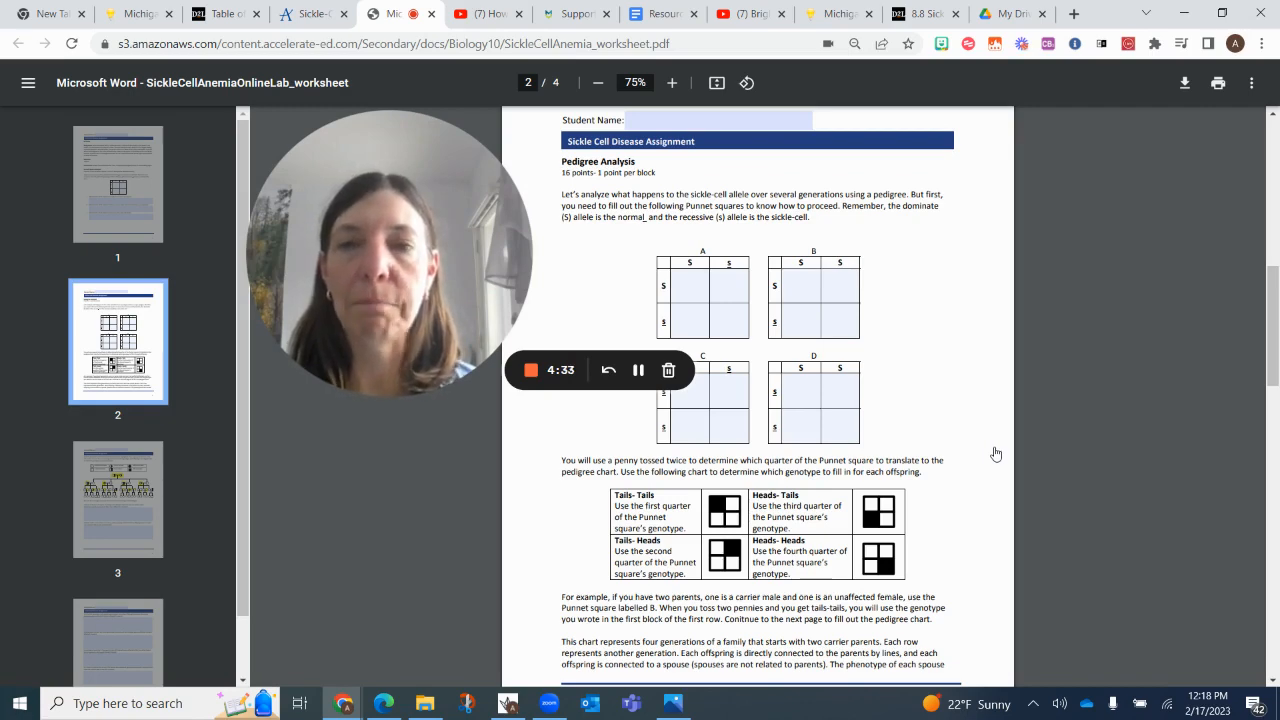
{"action": "mouse_move", "coordinate": [1148, 442]}
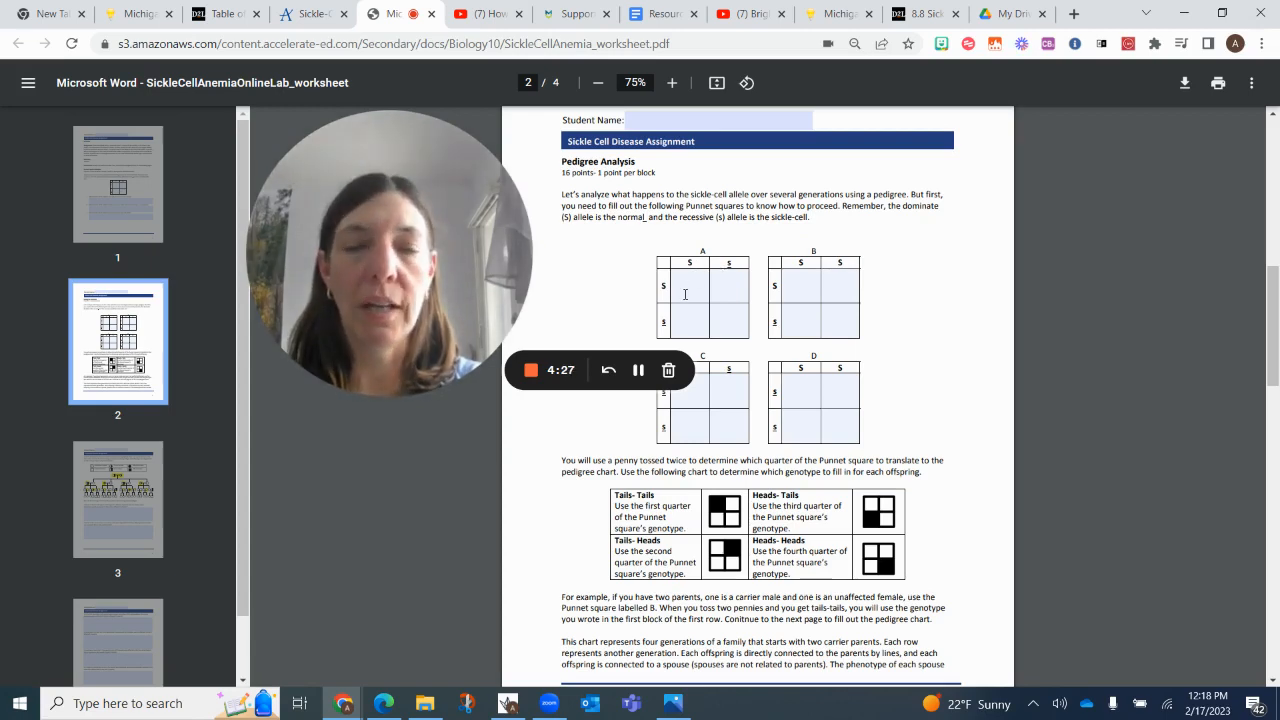
{"action": "mouse_move", "coordinate": [772, 434]}
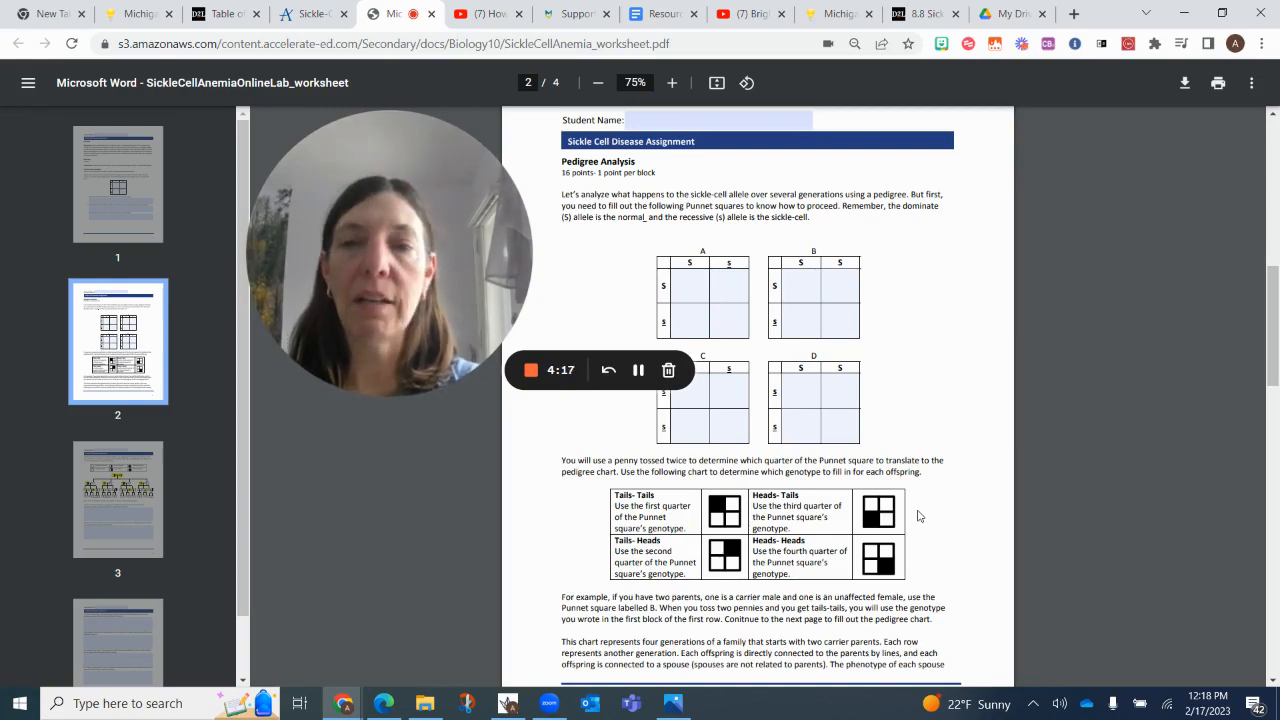
Step: Scroll the worksheet down to page 3 with the pedigree chart and key
{"action": "scroll", "scroll_direction": "down", "scroll_amount": 3}
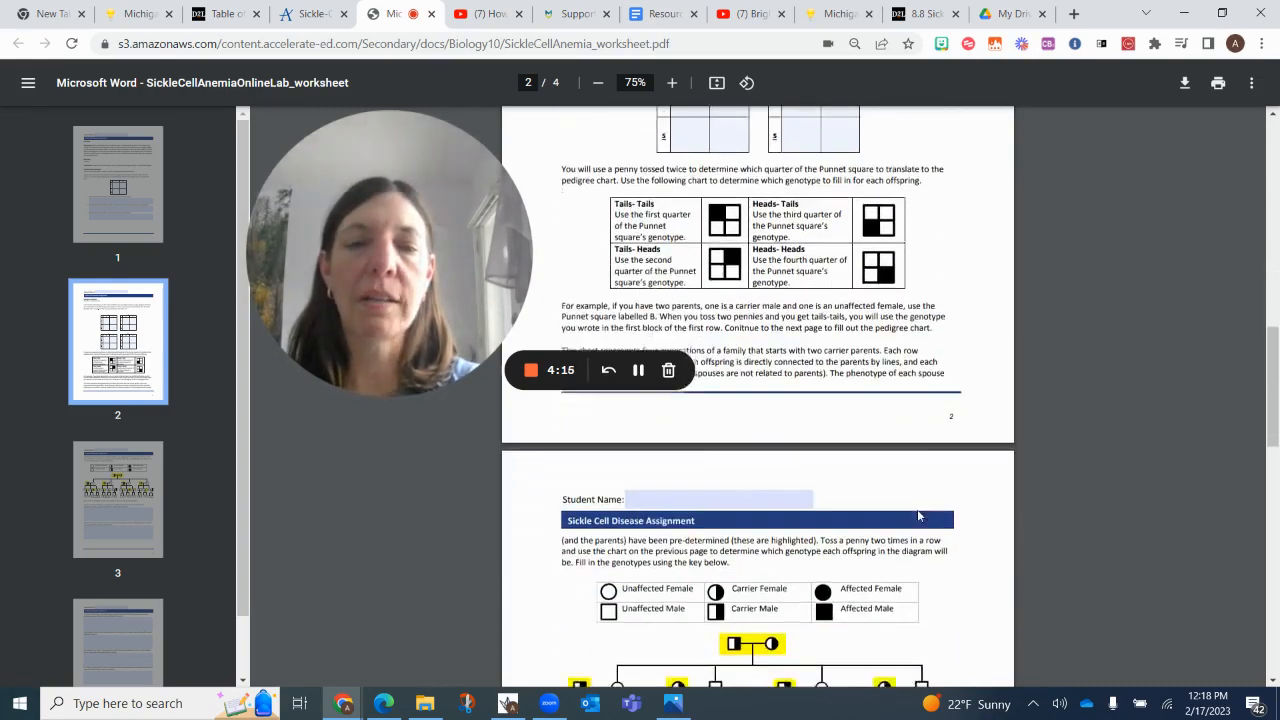
{"action": "scroll", "scroll_direction": "down", "scroll_amount": 3}
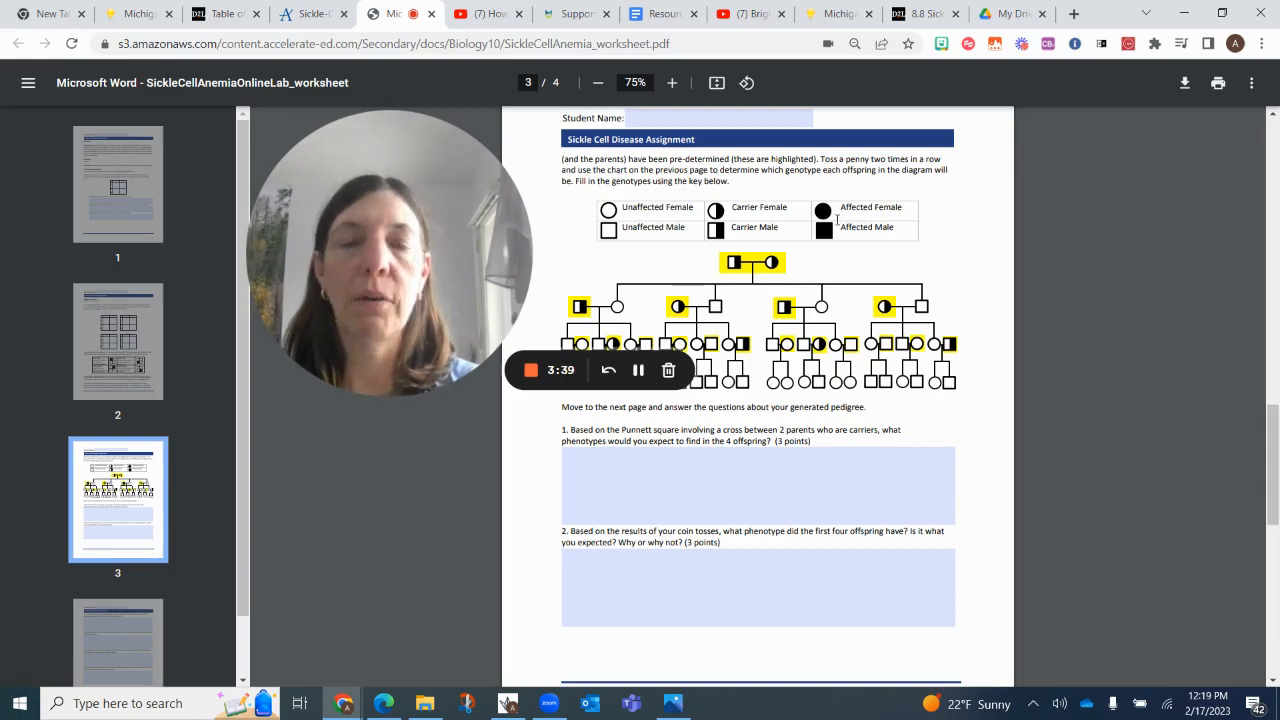
Step: Fill Punnett square A on page 2 with the genotypes SS, Ss, Ss and ss
{"action": "scroll", "scroll_direction": "up", "scroll_amount": 3}
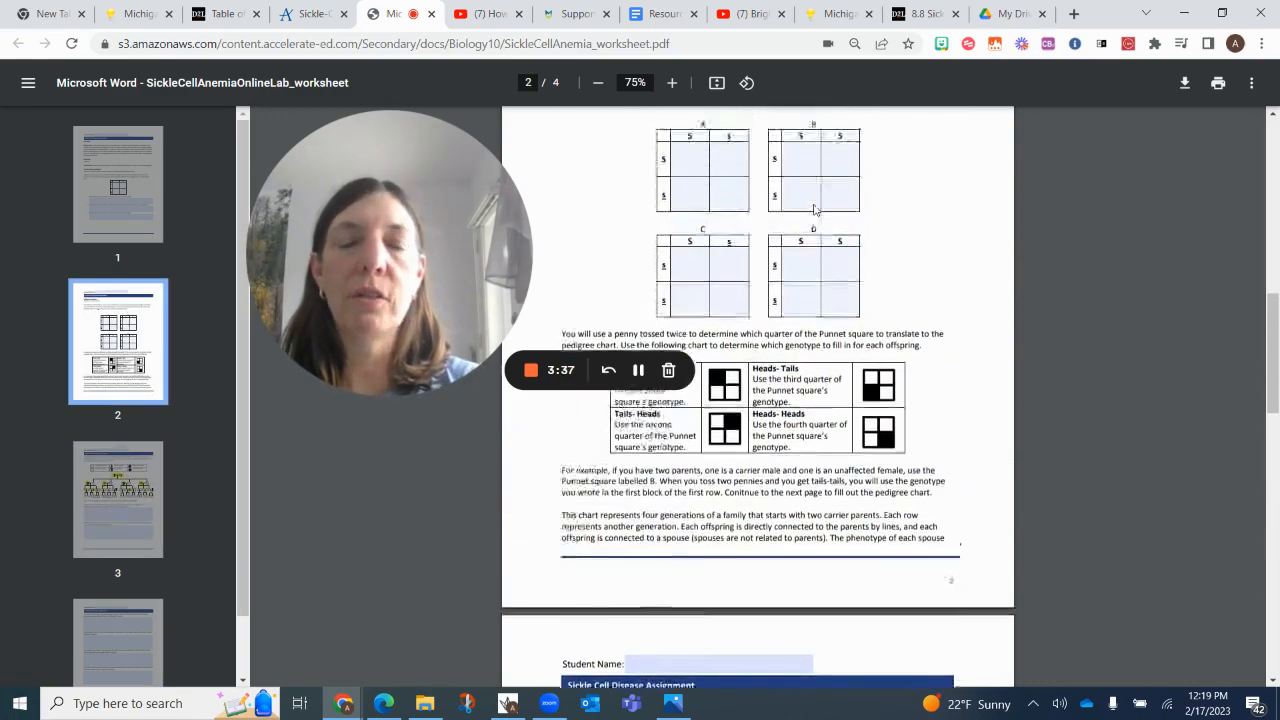
{"action": "scroll", "scroll_direction": "up", "scroll_amount": 3}
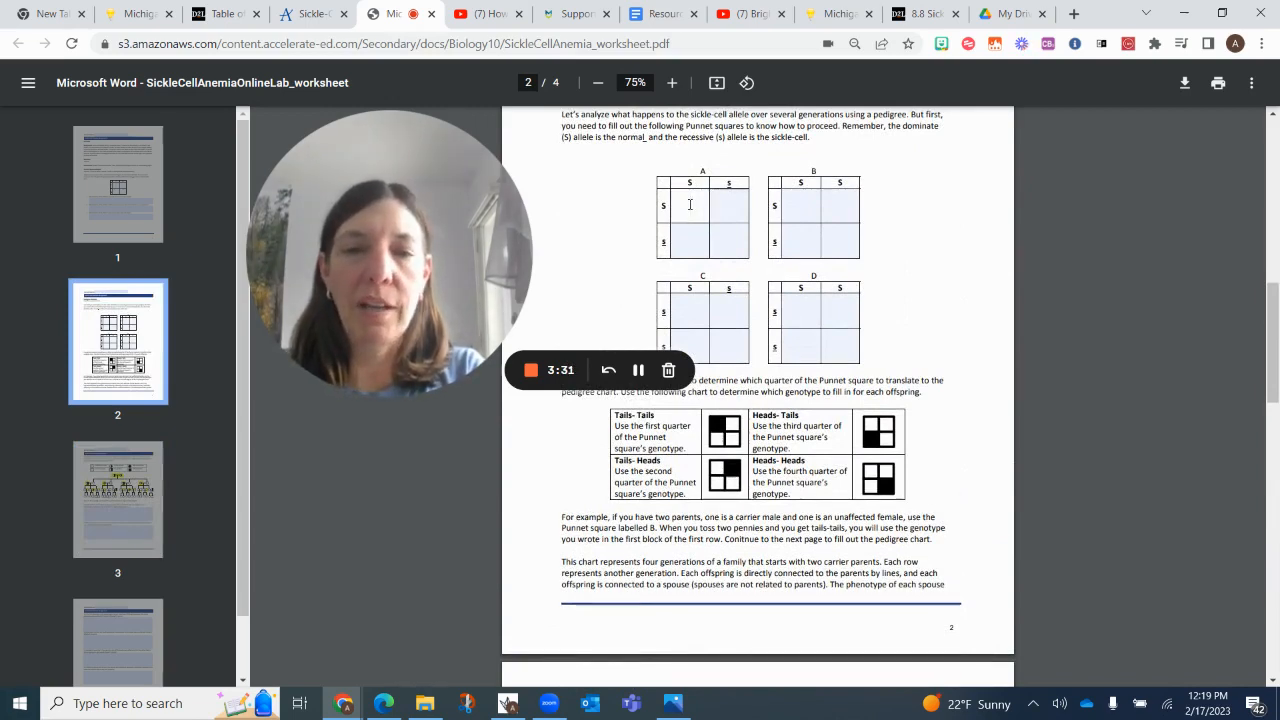
{"action": "type", "text": "SS"}
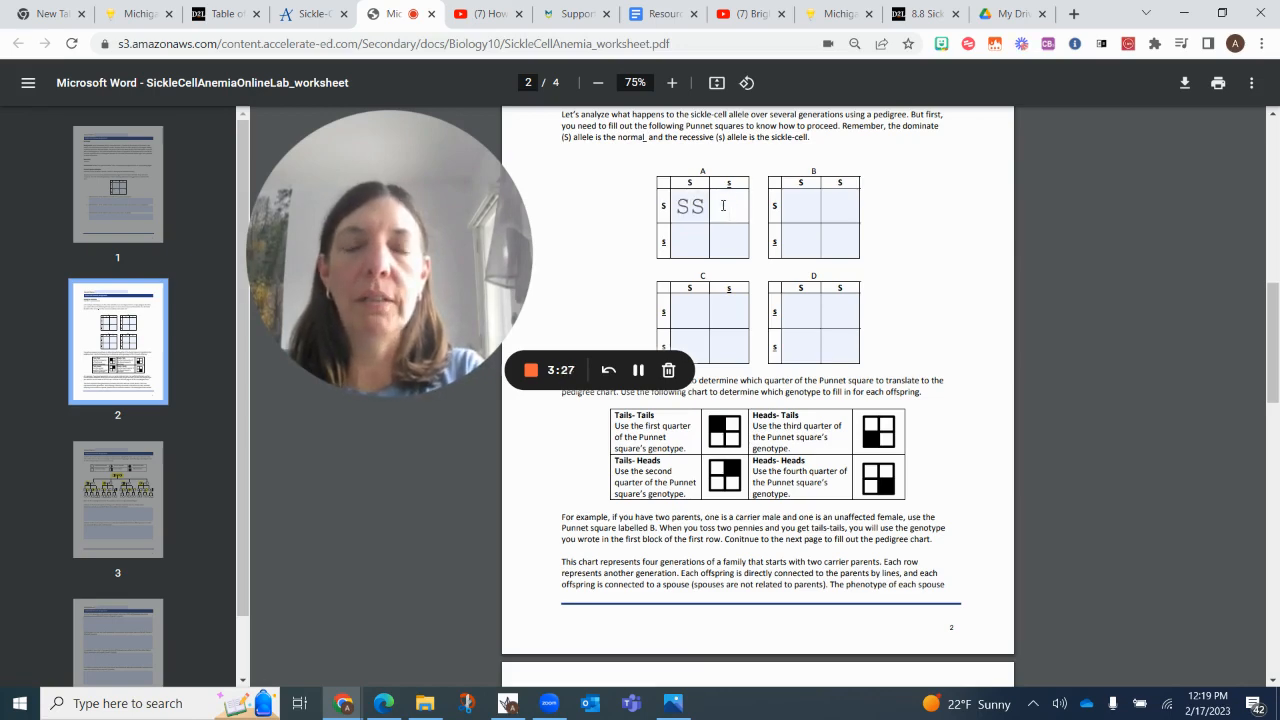
{"action": "type", "text": "Ss"}
{"action": "left_click", "coordinate": [688, 240]}
{"action": "type", "text": "S"}
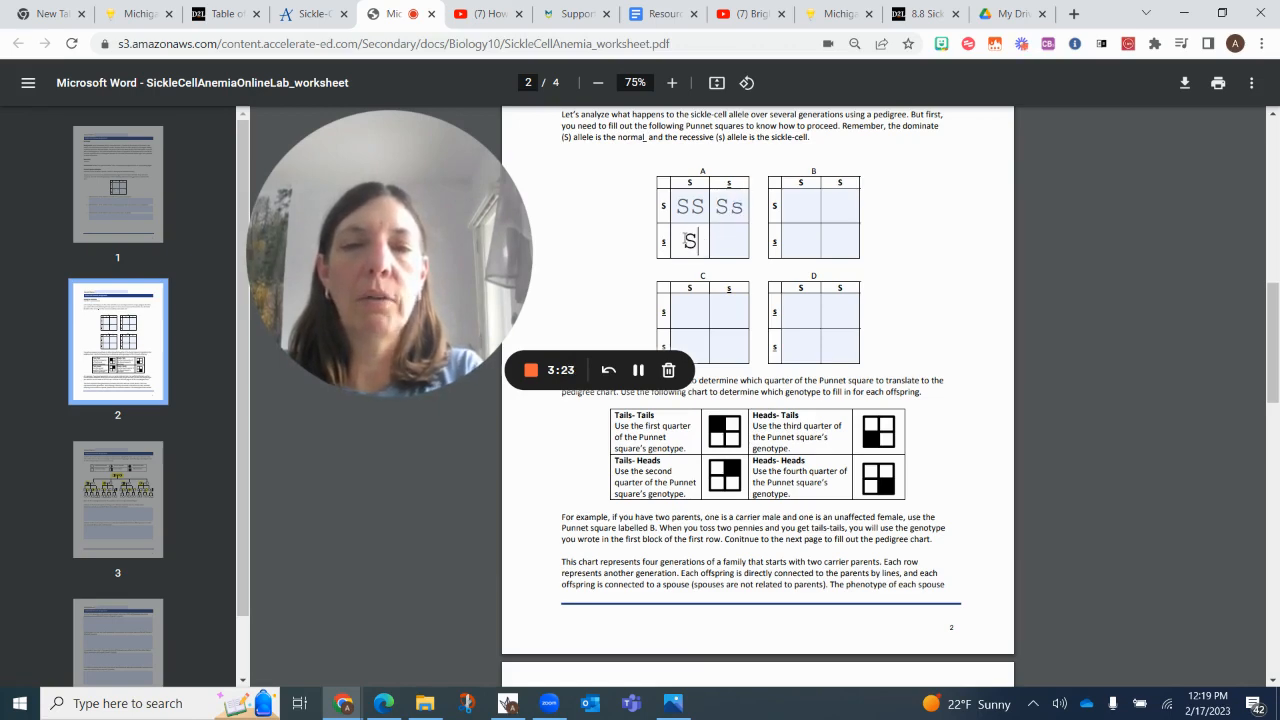
{"action": "type", "text": "s"}
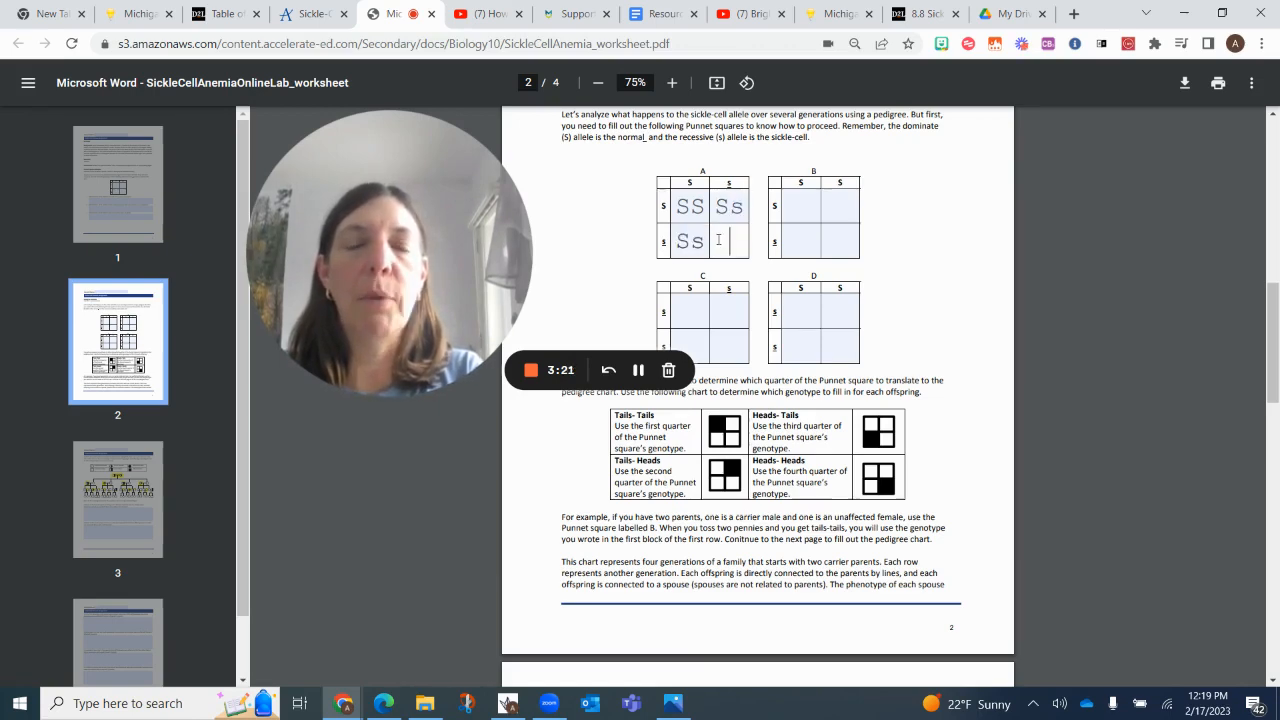
{"action": "type", "text": "ss"}
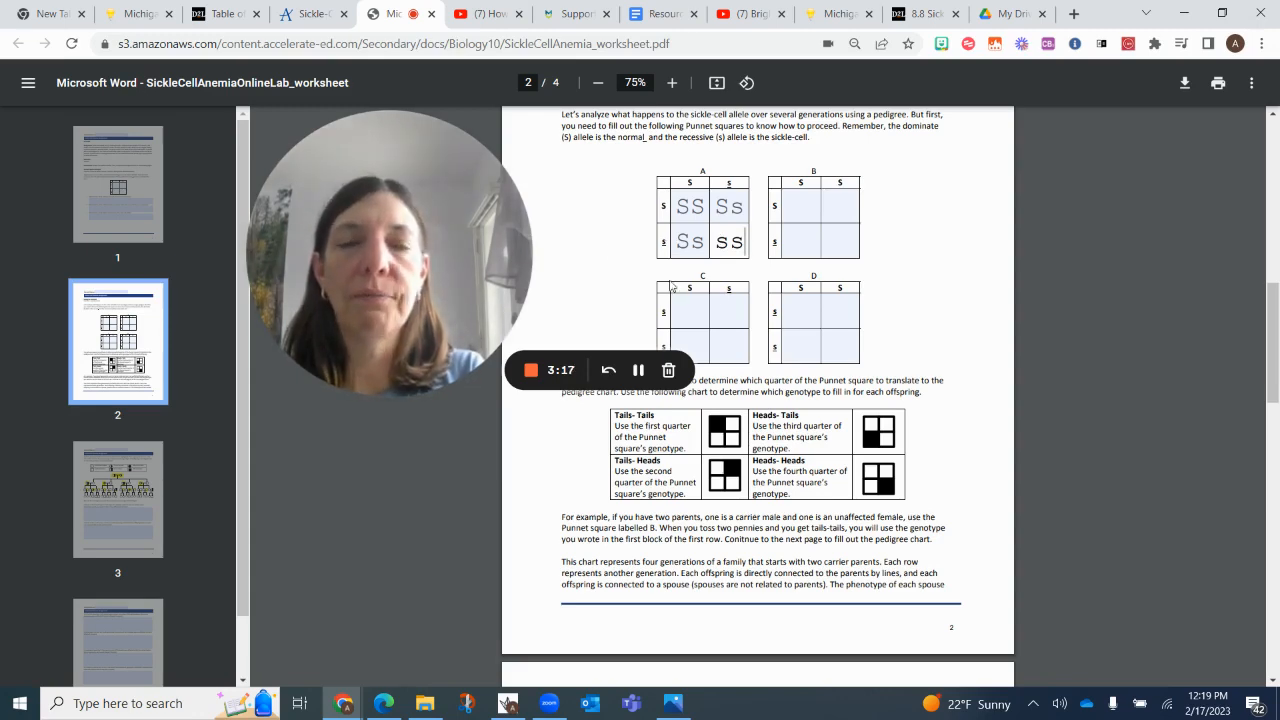
Step: Scroll from the filled square A down to the pedigree chart on page 3
{"action": "scroll", "scroll_direction": "down", "scroll_amount": 3}
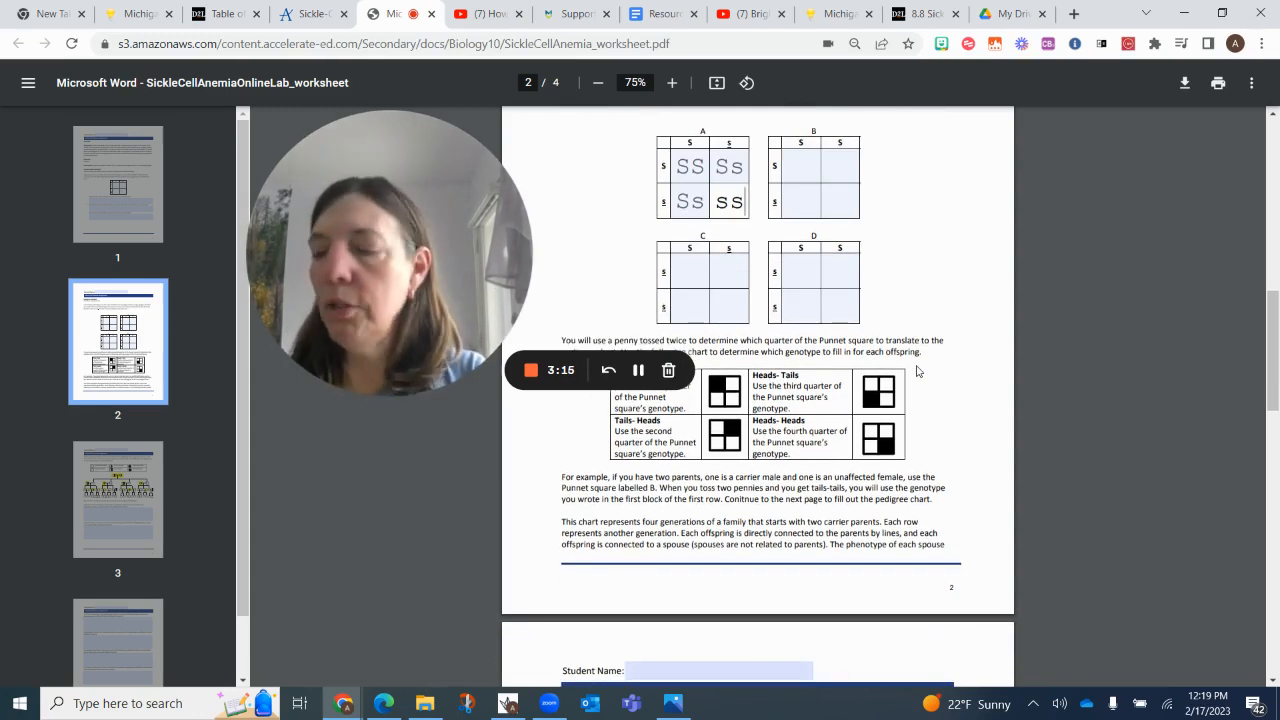
{"action": "scroll", "scroll_direction": "down", "scroll_amount": 3}
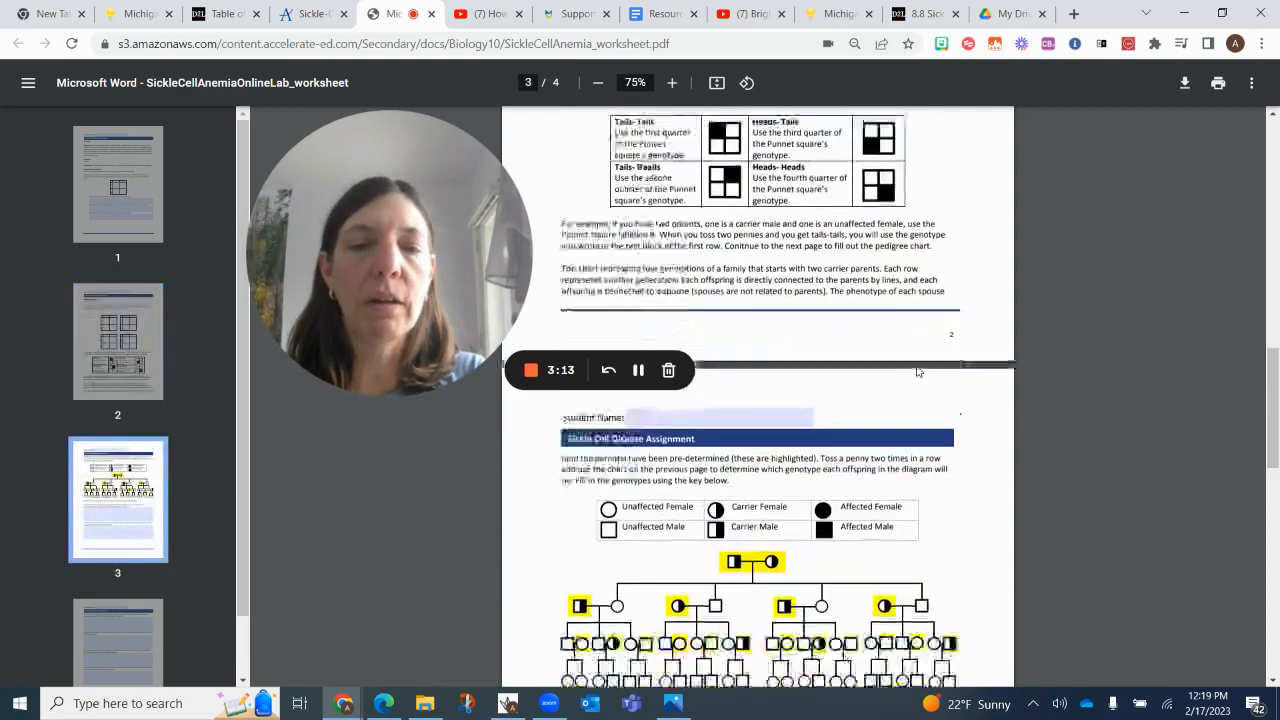
{"action": "scroll", "scroll_direction": "down", "scroll_amount": 3}
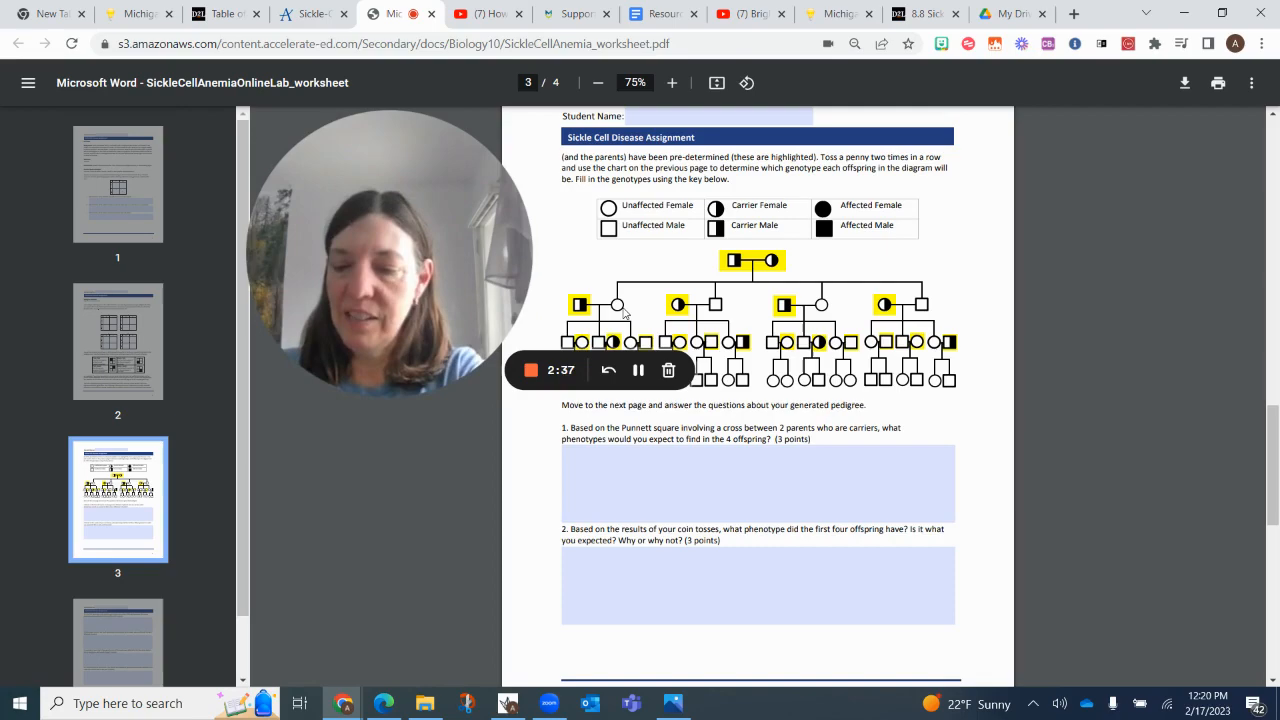
{"action": "scroll", "scroll_direction": "up", "scroll_amount": 3}
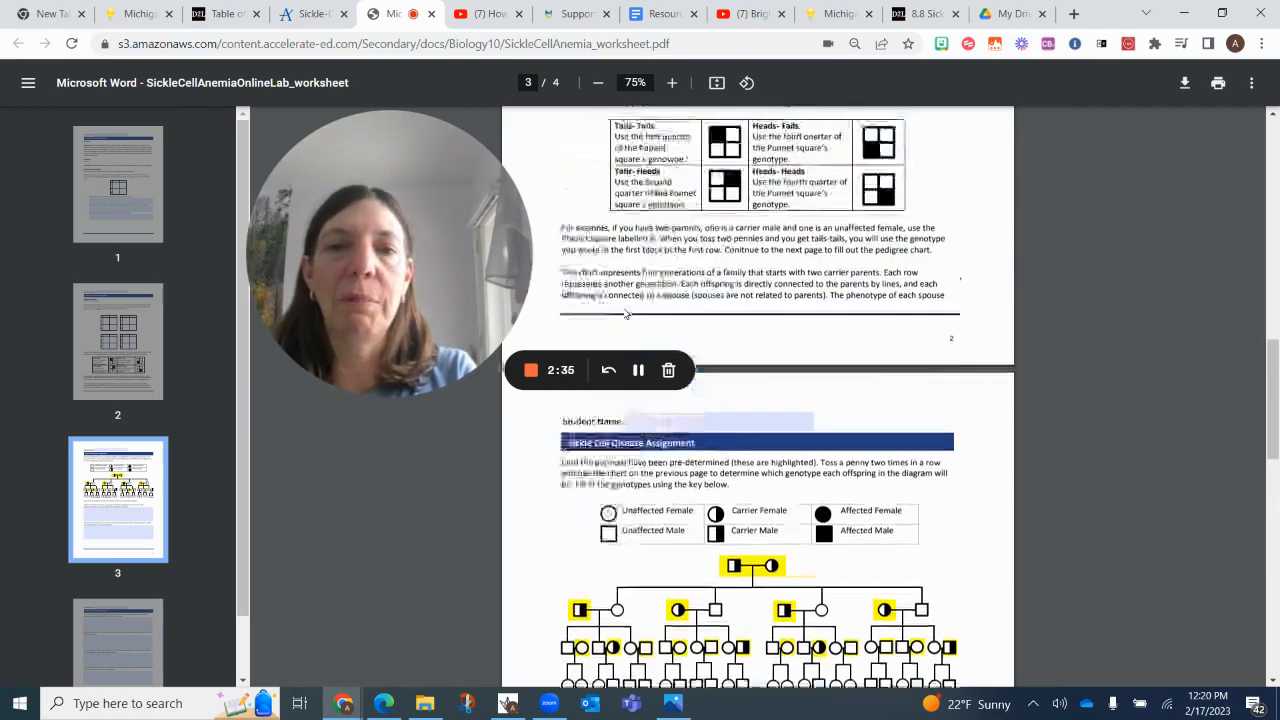
Step: Glance back at square A, then bring the sickle cell pedigree chart into view
{"action": "scroll", "scroll_direction": "up", "scroll_amount": 3}
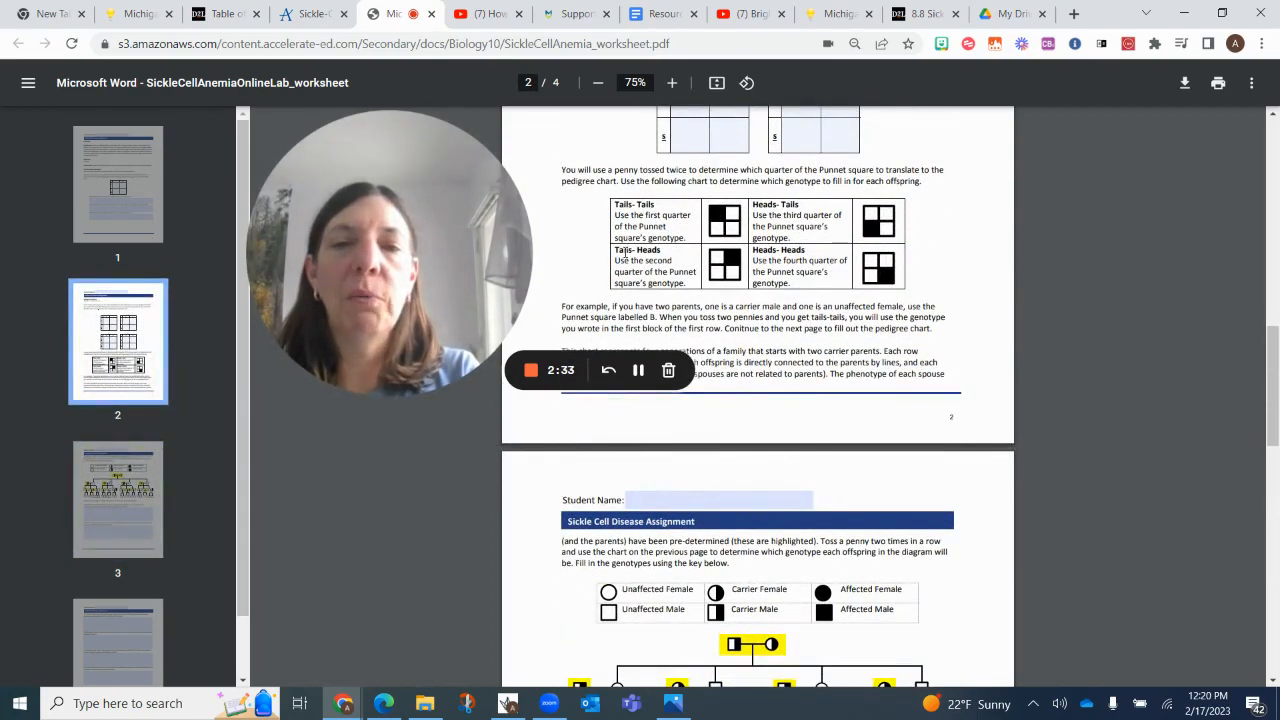
{"action": "scroll", "scroll_direction": "up", "scroll_amount": 3}
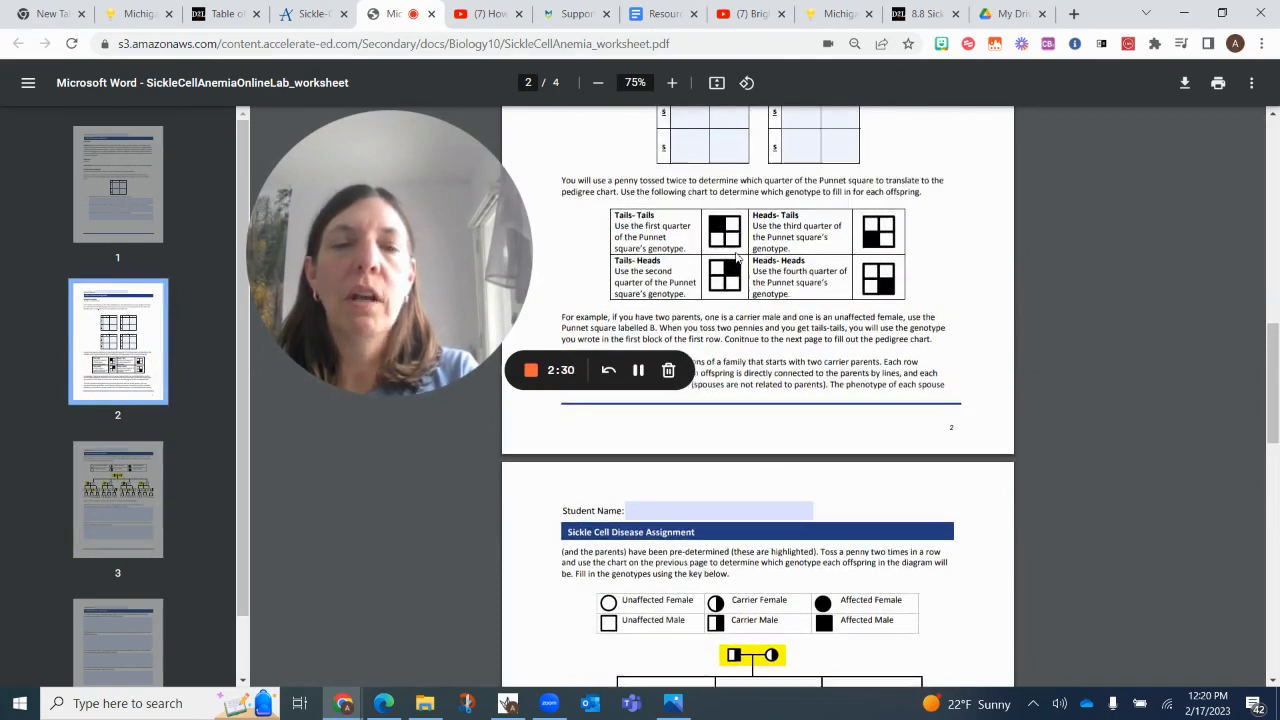
{"action": "scroll", "scroll_direction": "up", "scroll_amount": 3}
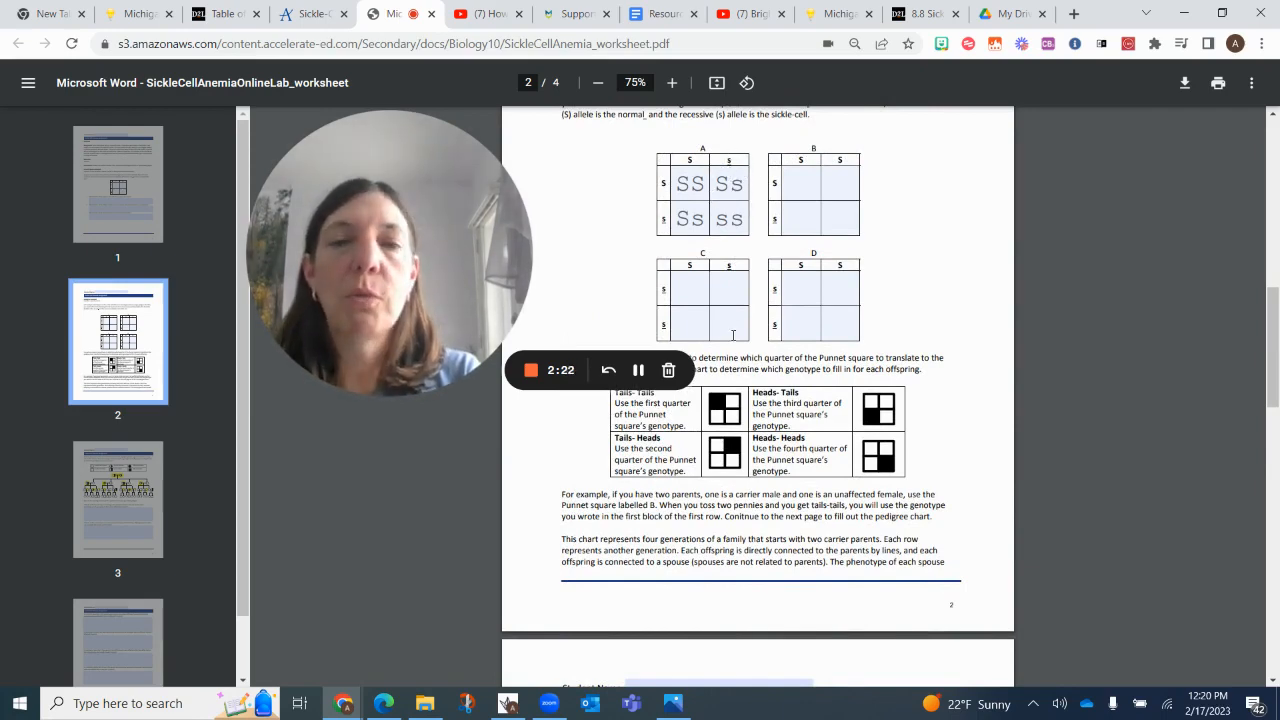
{"action": "scroll", "scroll_direction": "down", "scroll_amount": 3}
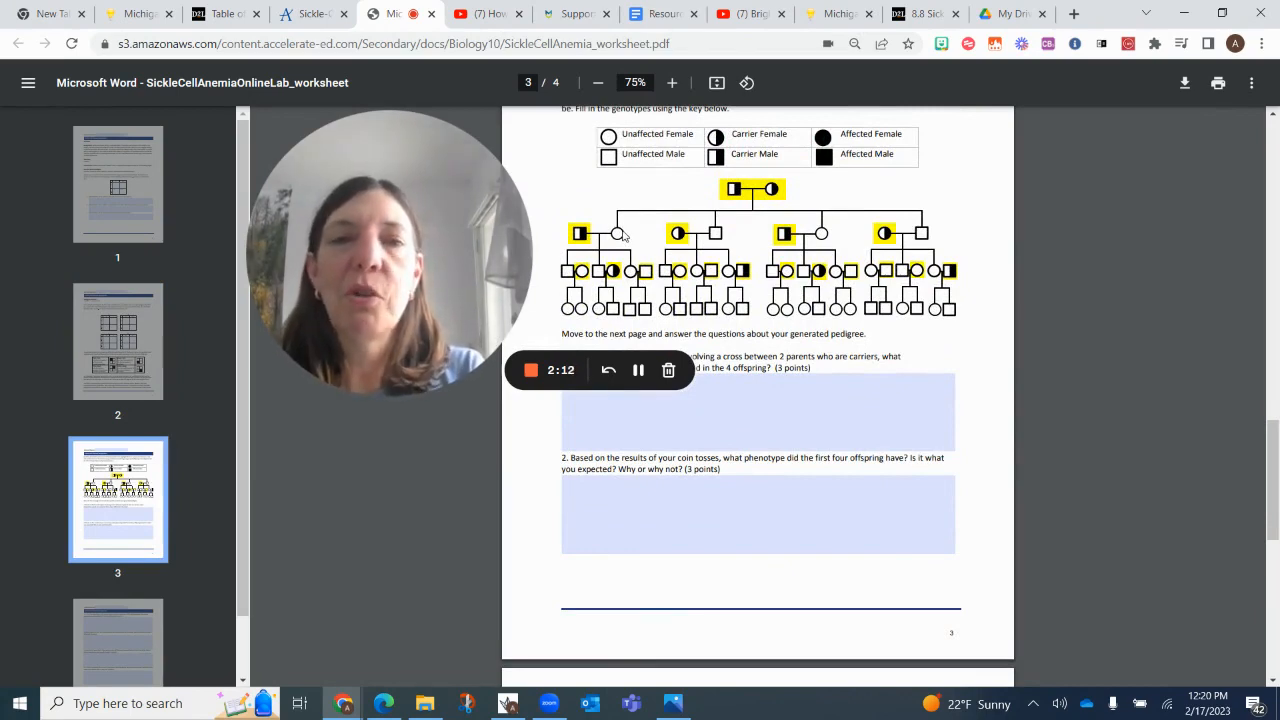
{"action": "mouse_move", "coordinate": [1008, 12]}
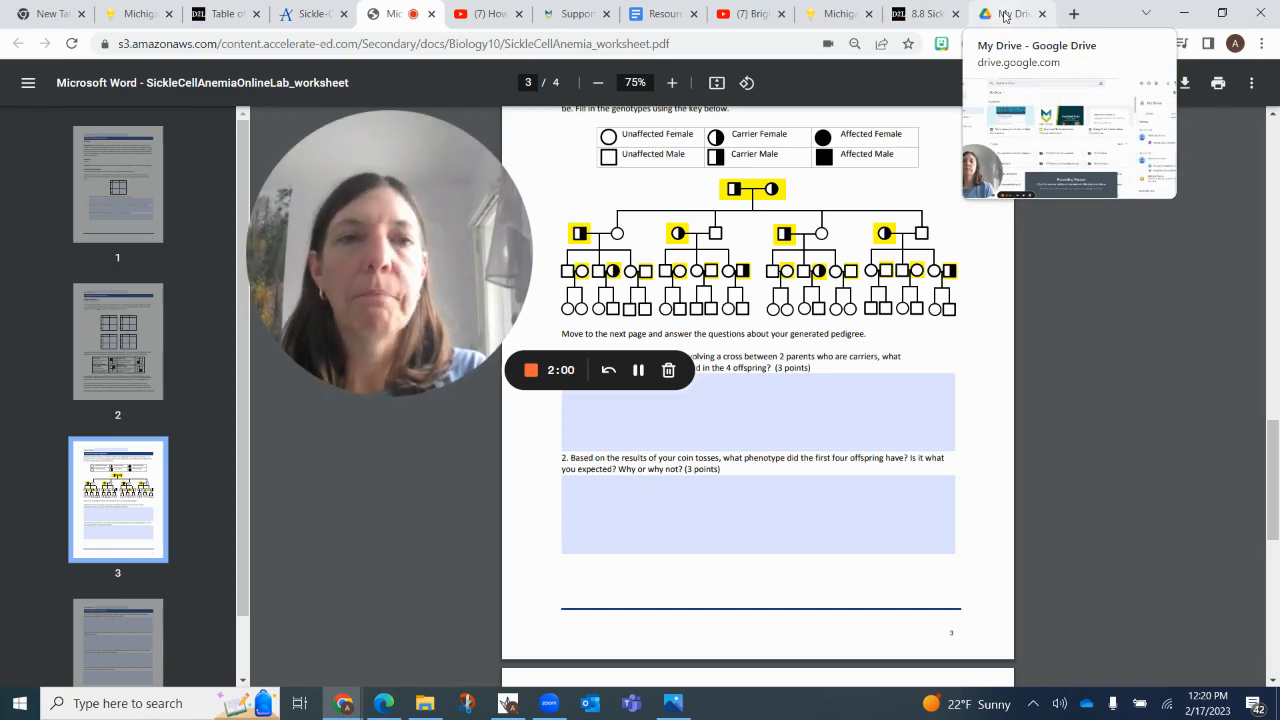
Step: Create a new blank Google Drawings file from My Drive via New > More
{"action": "left_click", "coordinate": [1010, 12]}
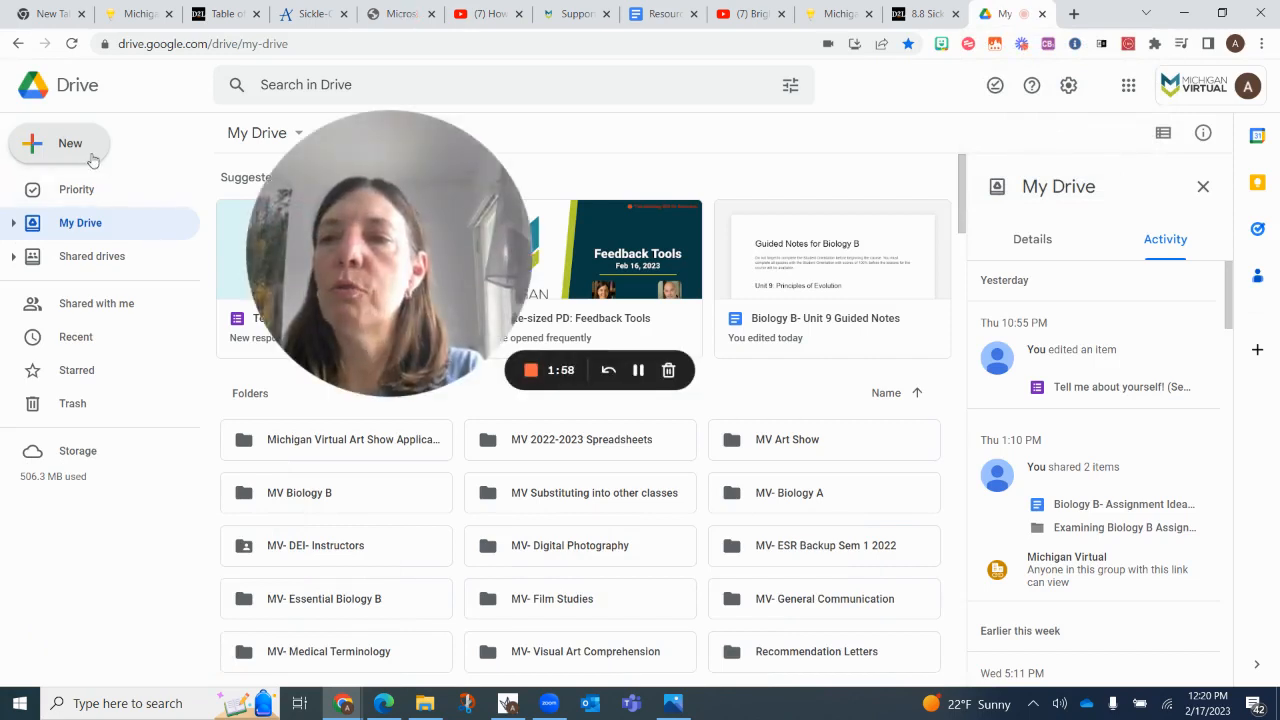
{"action": "left_click", "coordinate": [70, 144]}
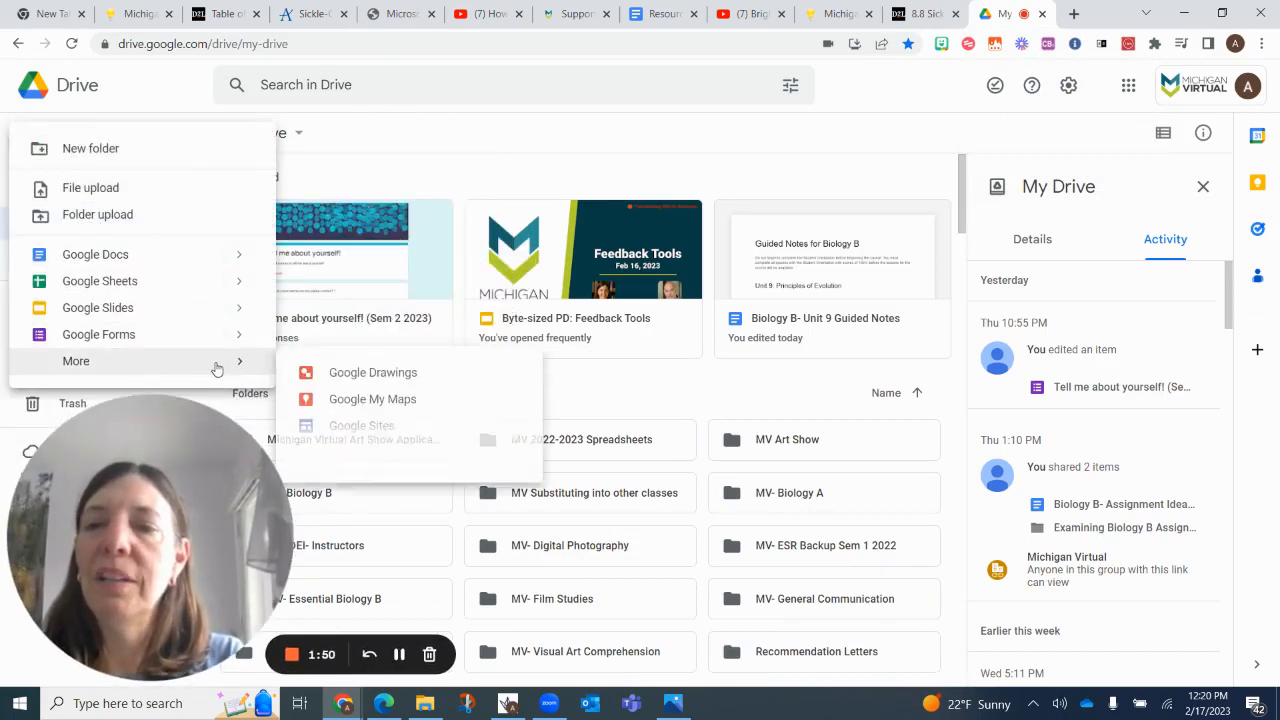
{"action": "left_click", "coordinate": [372, 372]}
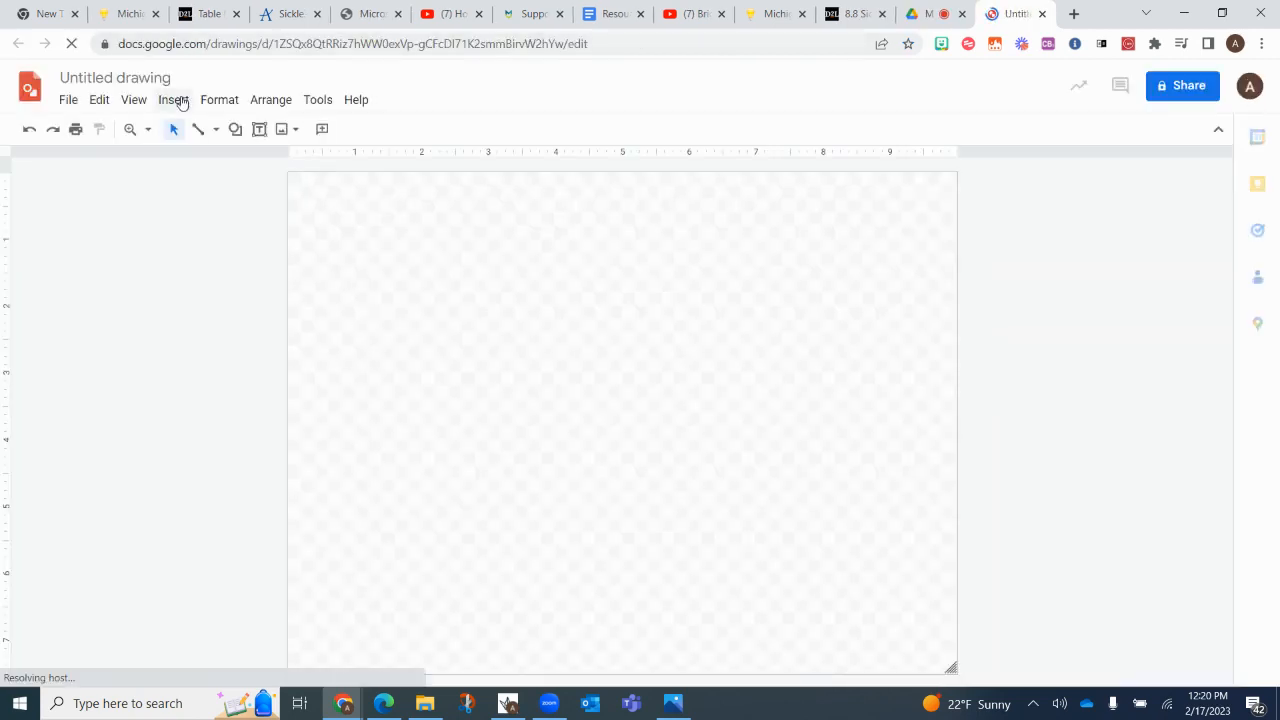
Step: Insert the pedigree chart screenshot onto the canvas by uploading it from the computer
{"action": "left_click", "coordinate": [172, 100]}
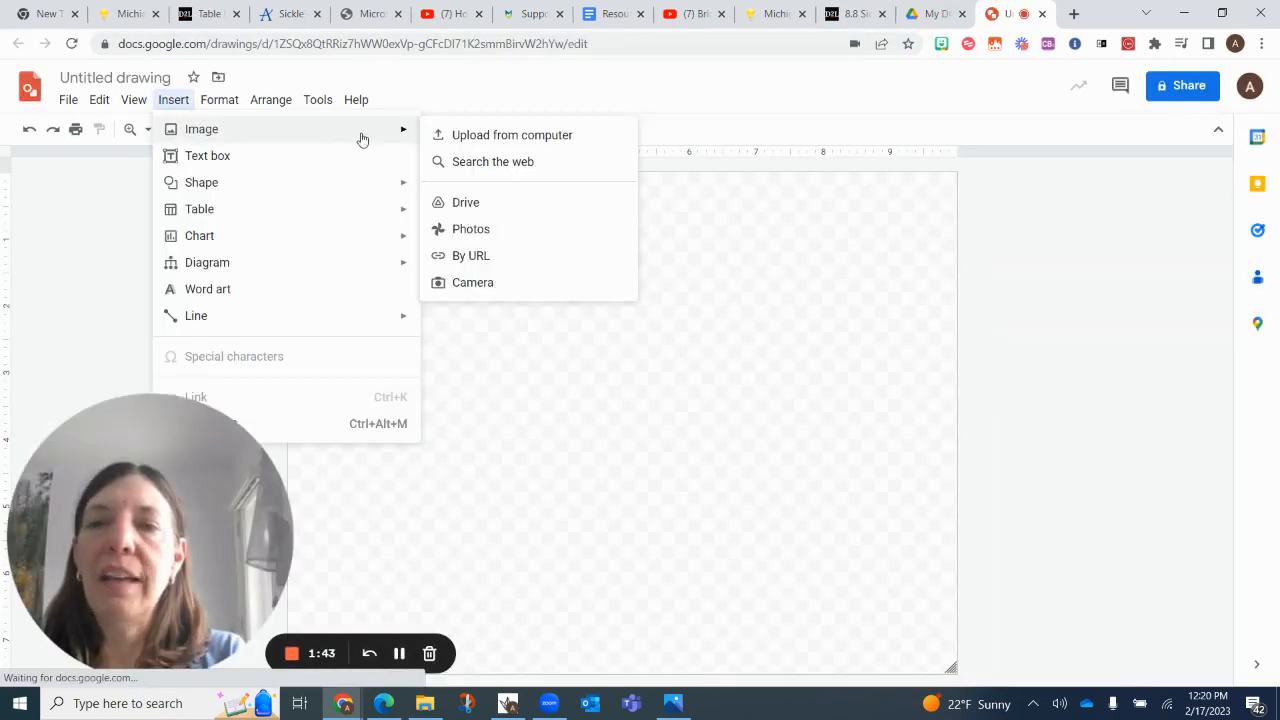
{"action": "left_click", "coordinate": [512, 134]}
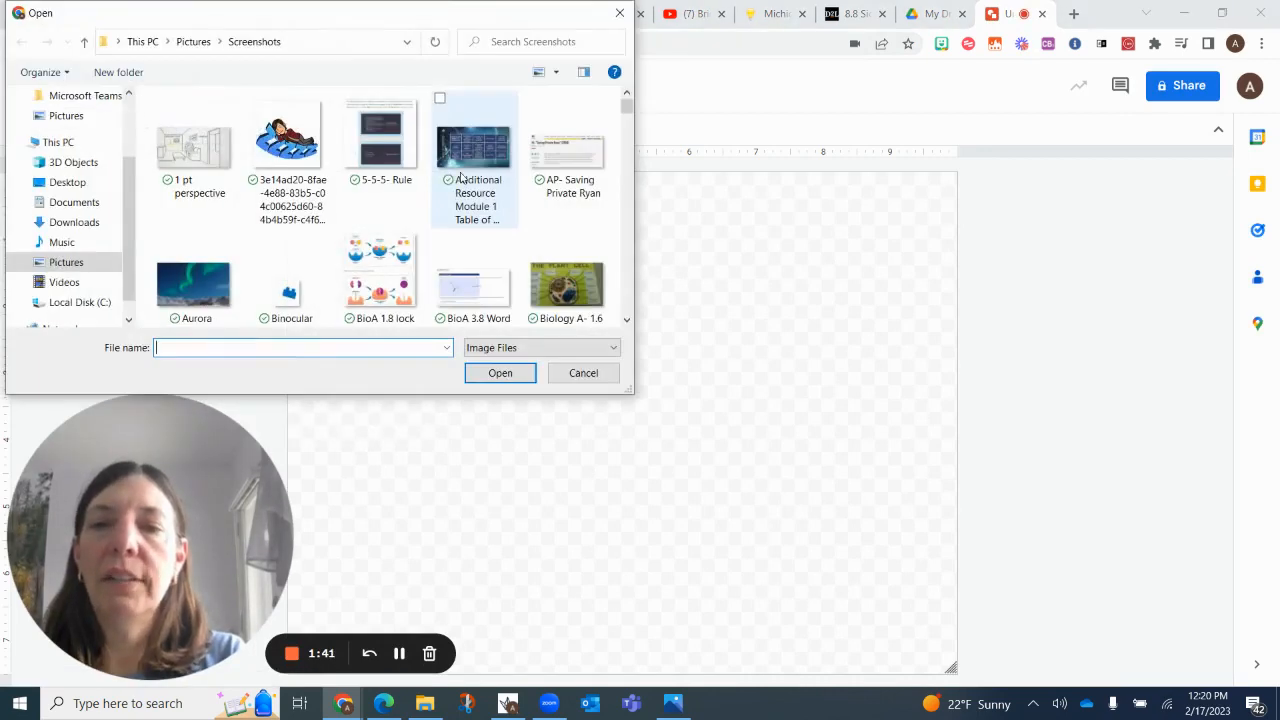
{"action": "type", "text": "pe"}
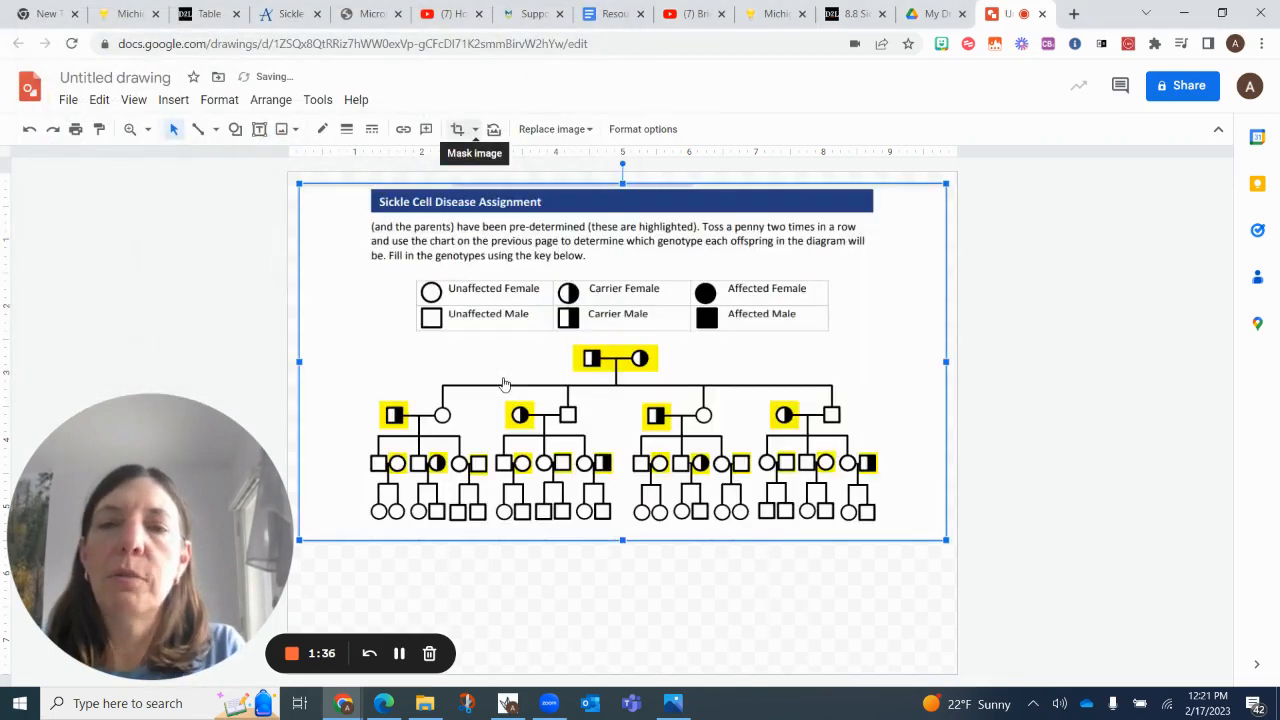
{"action": "mouse_move", "coordinate": [236, 256]}
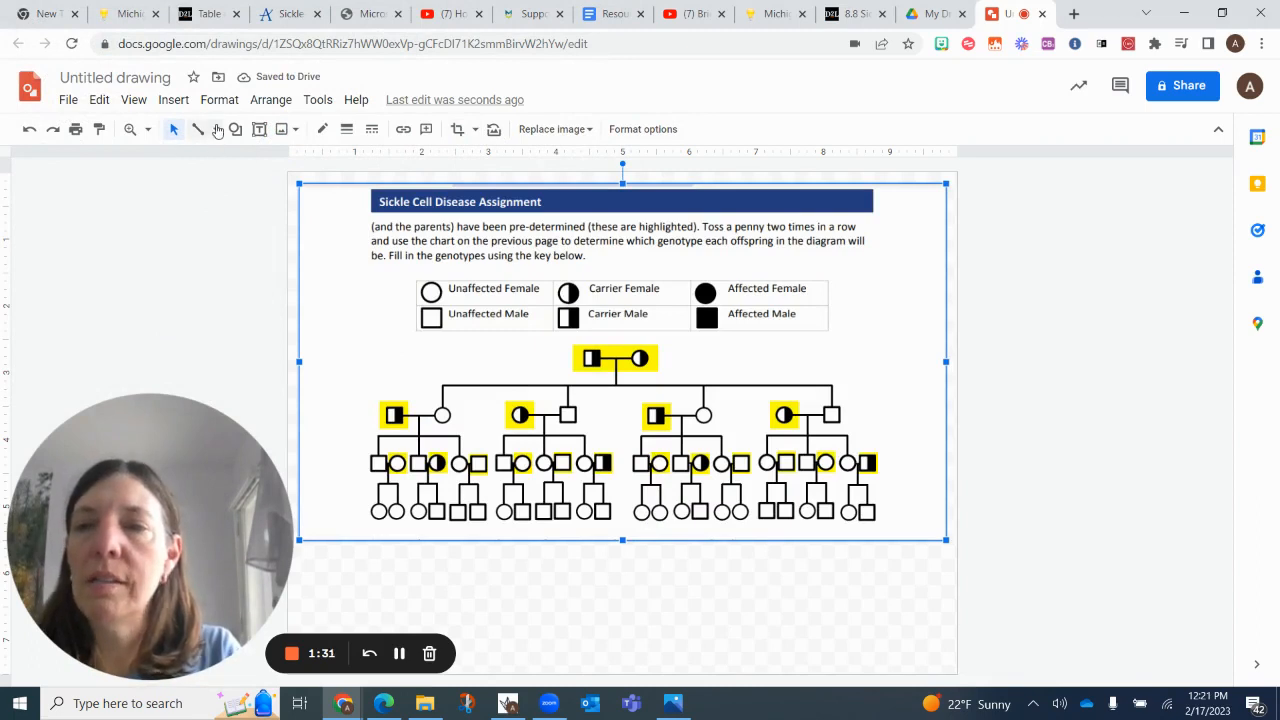
Step: Shade the second-generation circle beside the first highlighted square using Scribble
{"action": "left_click", "coordinate": [216, 128]}
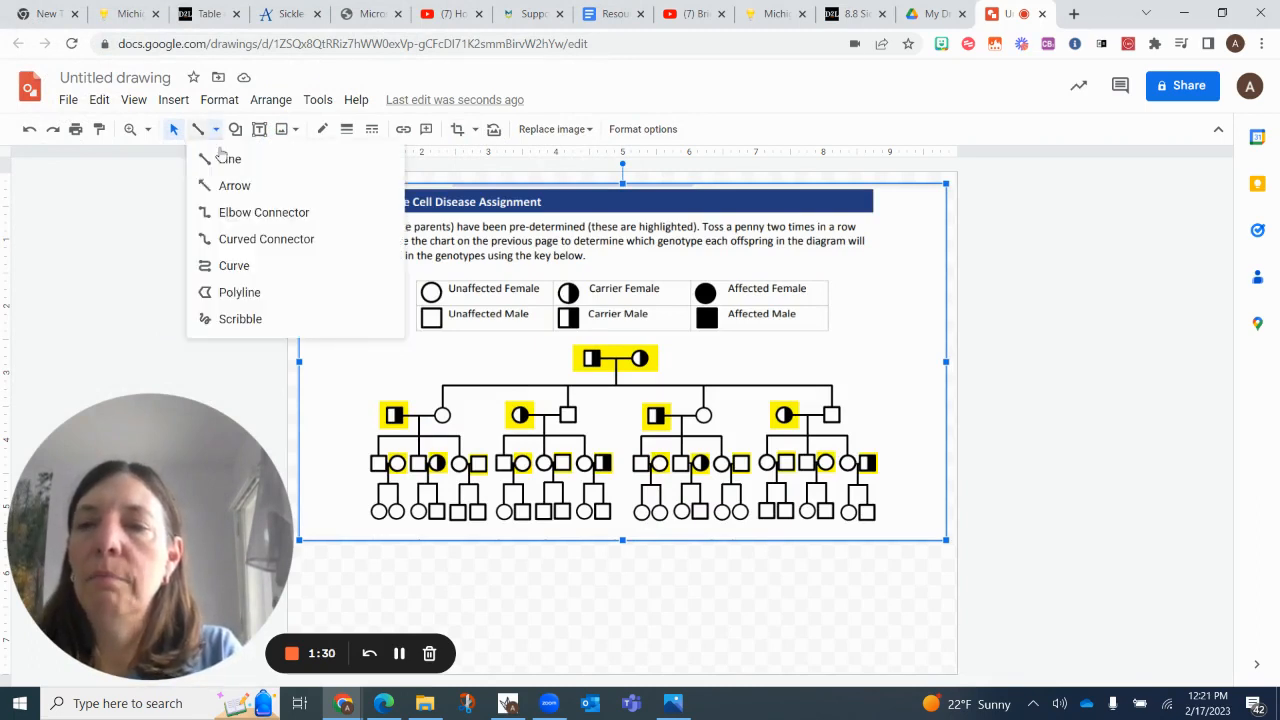
{"action": "left_click", "coordinate": [232, 314]}
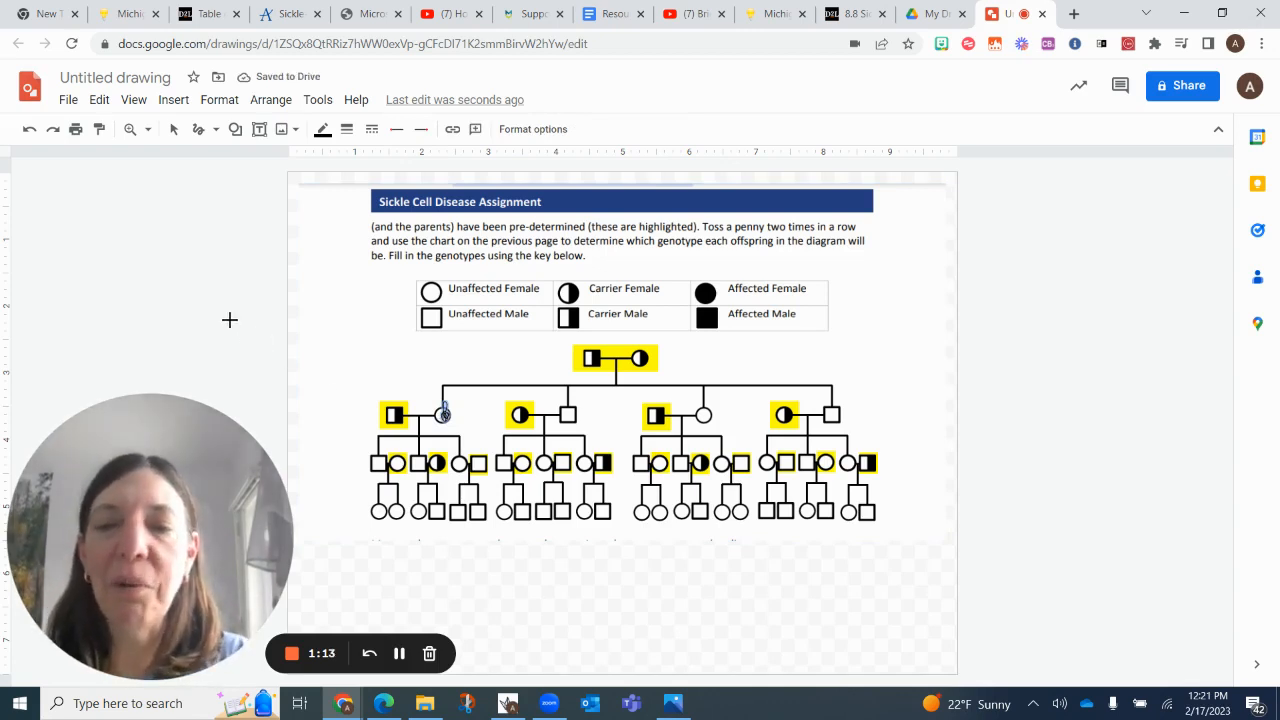
{"action": "mouse_move", "coordinate": [534, 352]}
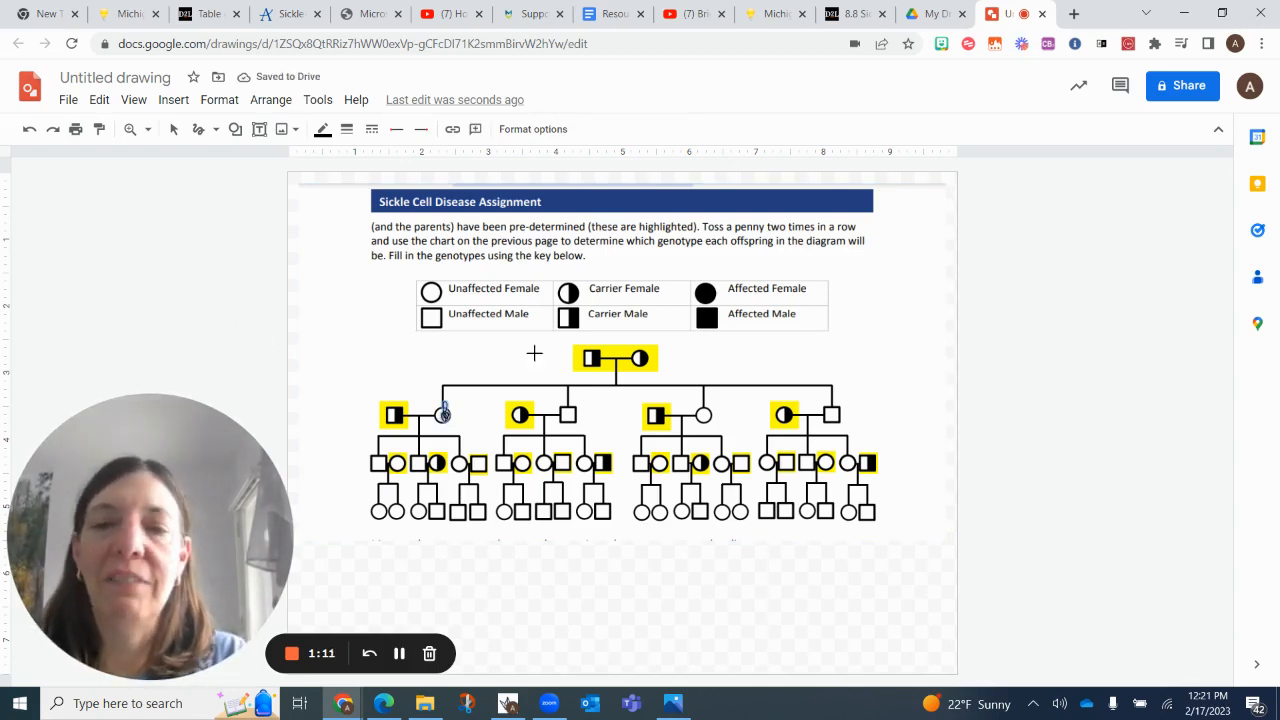
{"action": "mouse_move", "coordinate": [312, 332]}
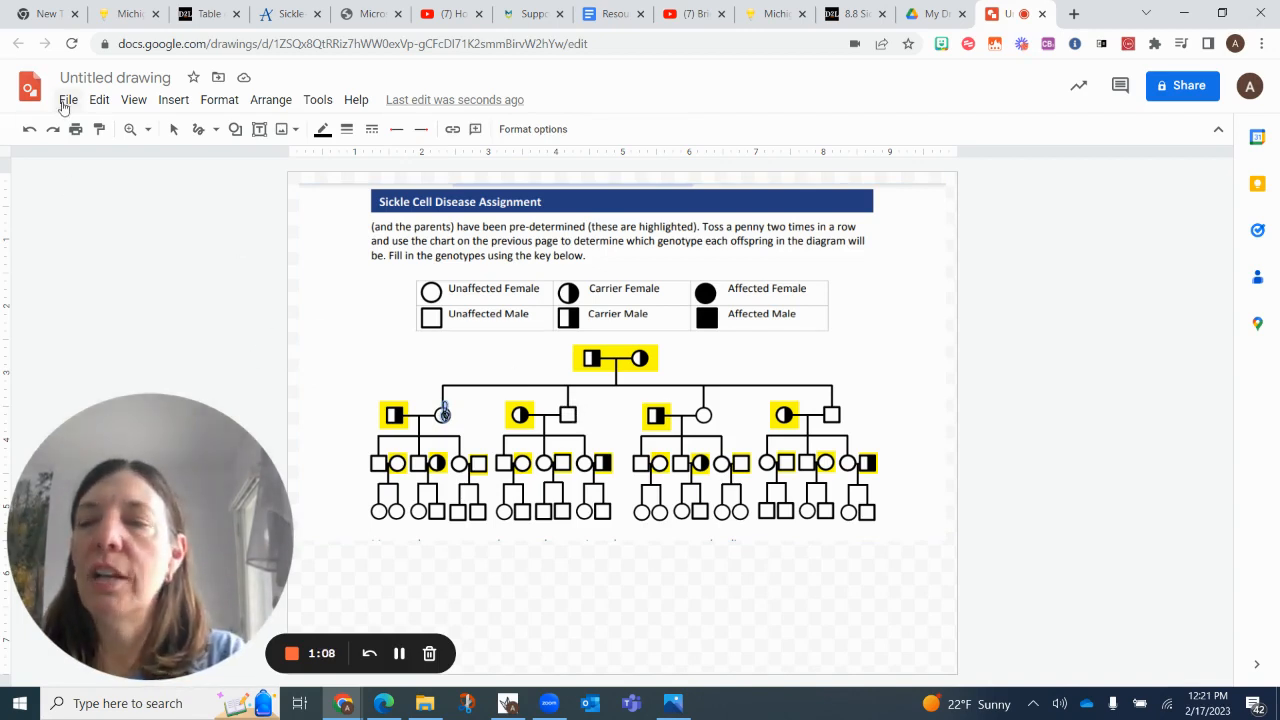
Step: Show the download format choices (PDF, JPEG, PNG, SVG) under File > Download
{"action": "left_click", "coordinate": [68, 100]}
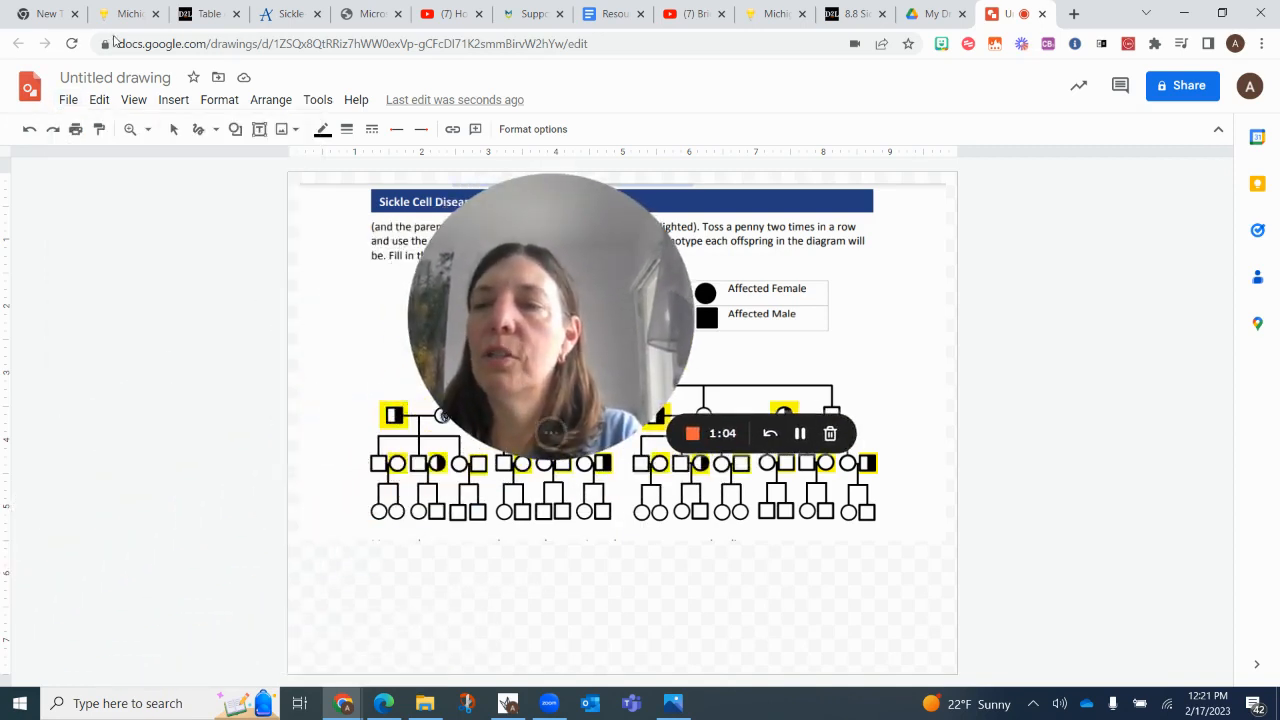
{"action": "left_click", "coordinate": [68, 100]}
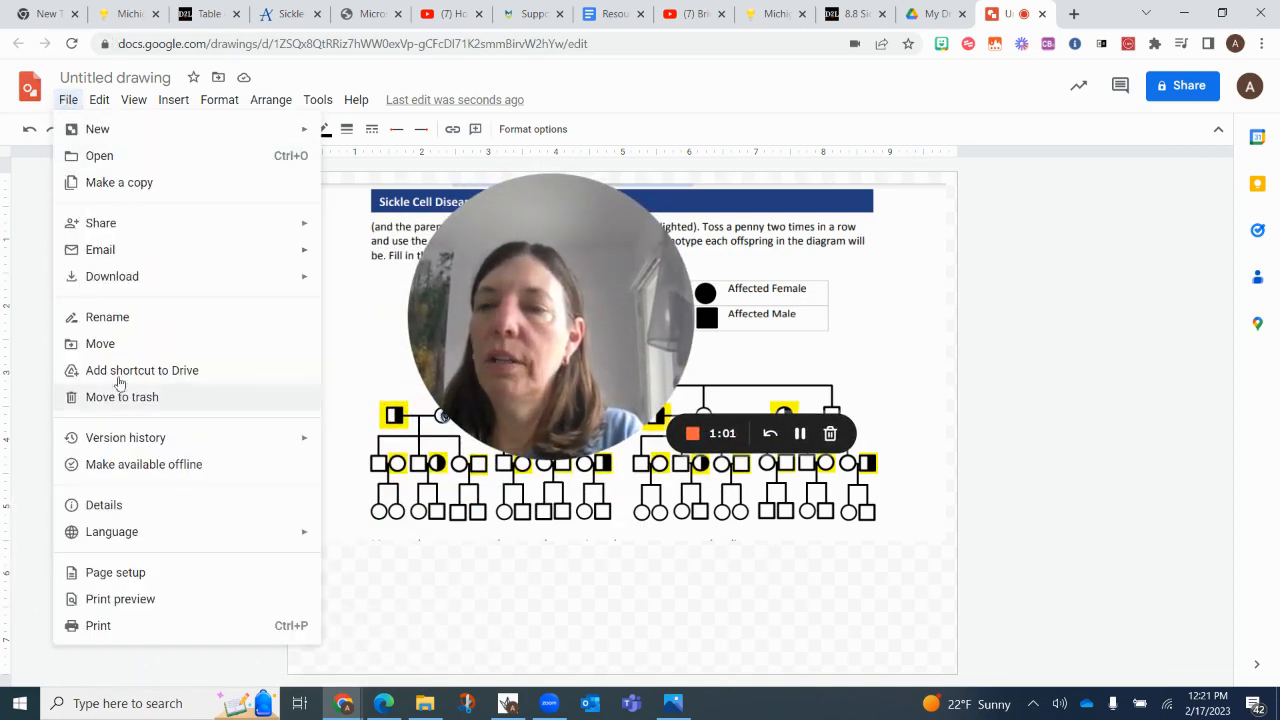
{"action": "left_click", "coordinate": [112, 276]}
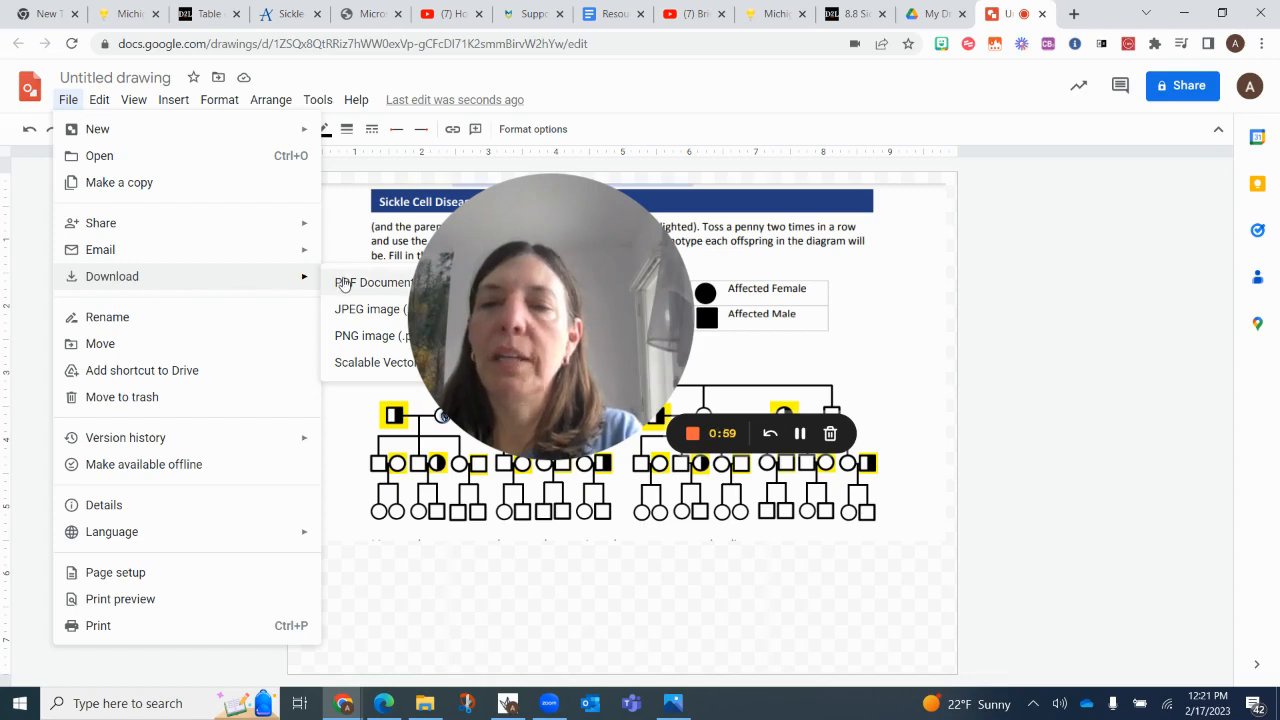